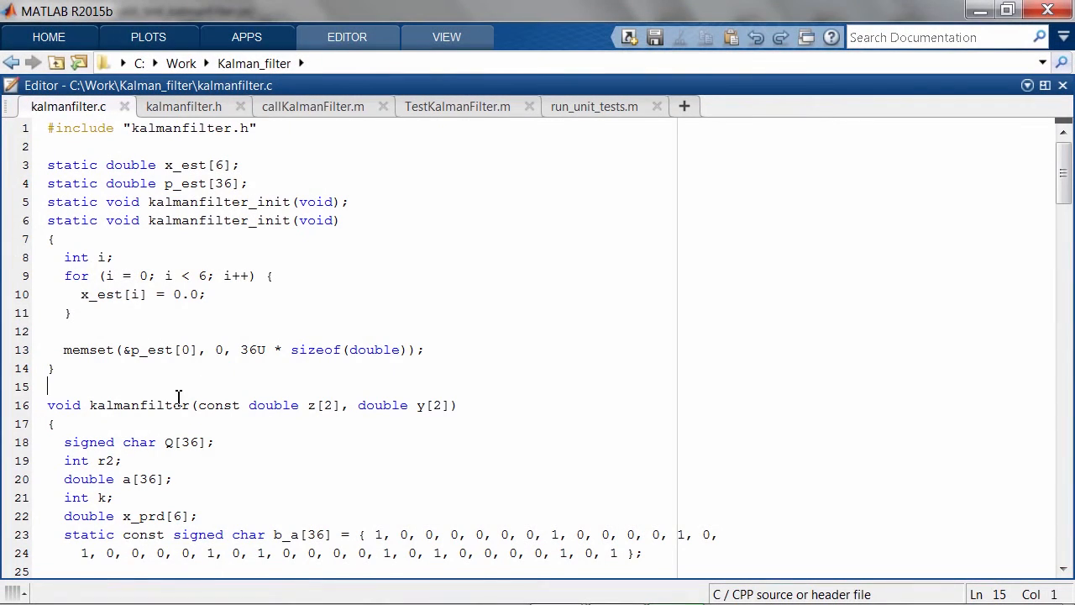
Step: Review kalmanfilter.c and kalmanfilter.h, then highlight the coder.ceval call inside callKalmanFilter.m
double_click(140, 405)
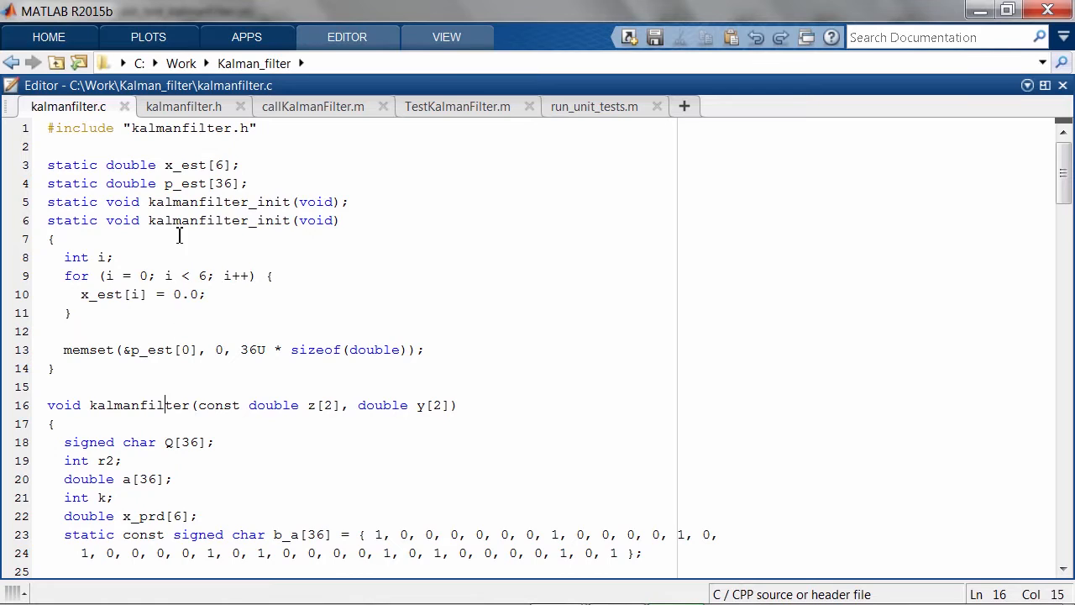
left_click(183, 106)
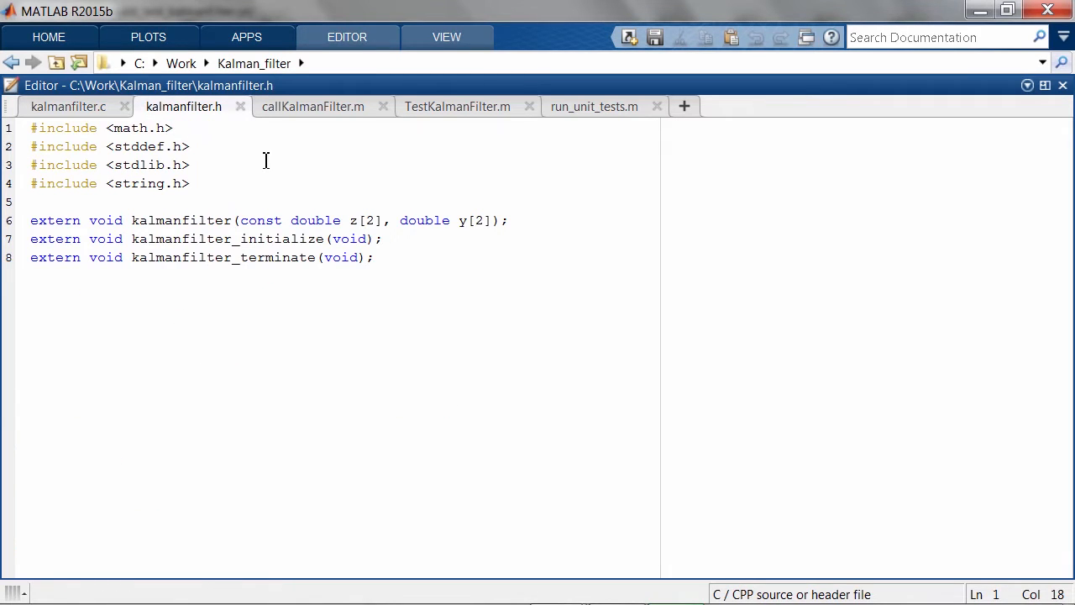
left_click(312, 106)
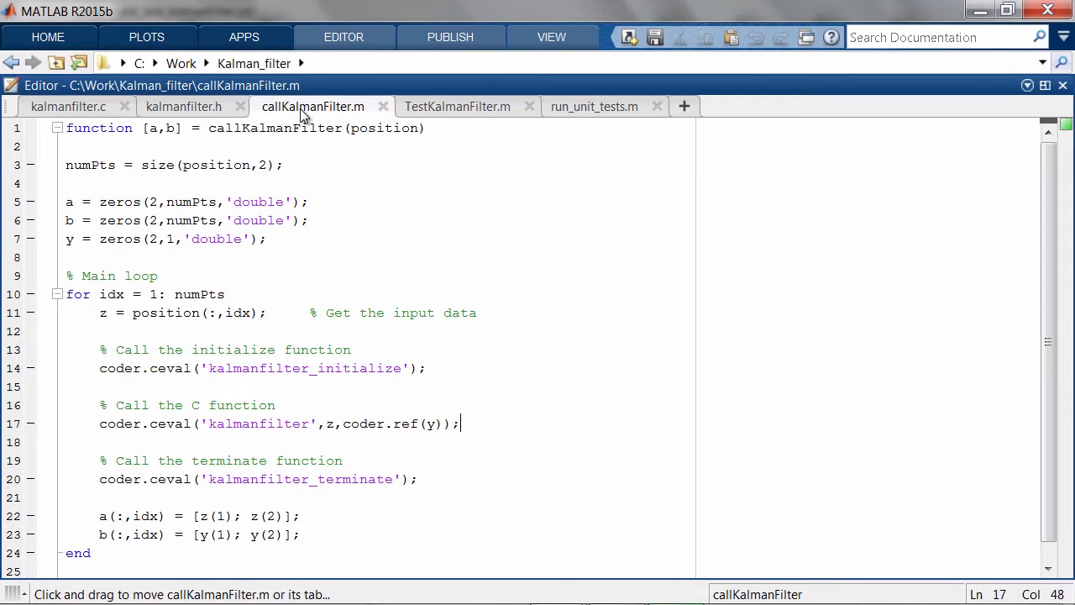
double_click(276, 128)
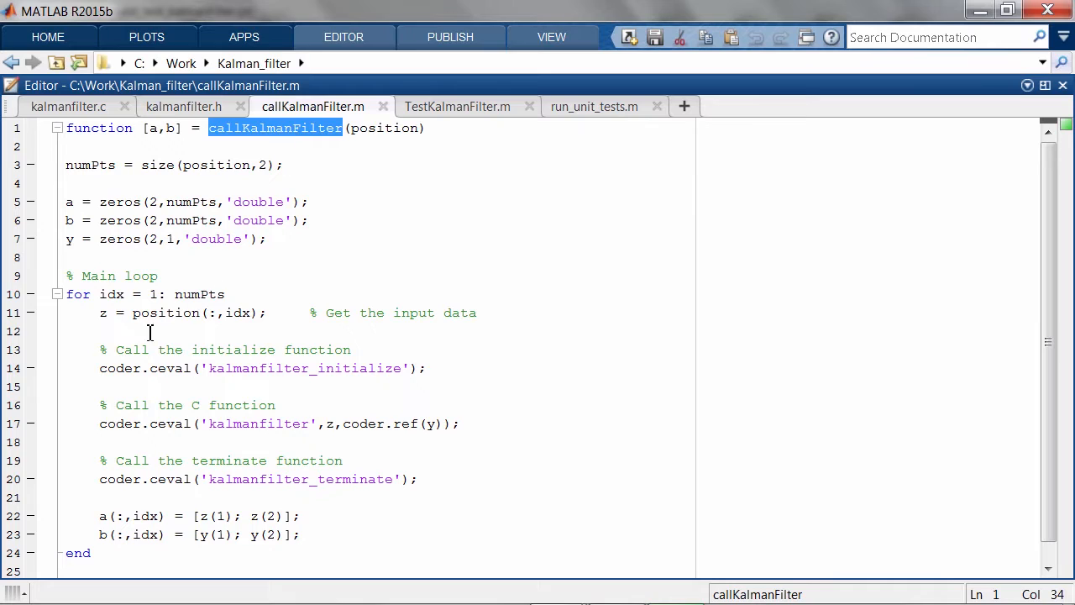
left_click_drag(115, 312, 99, 331)
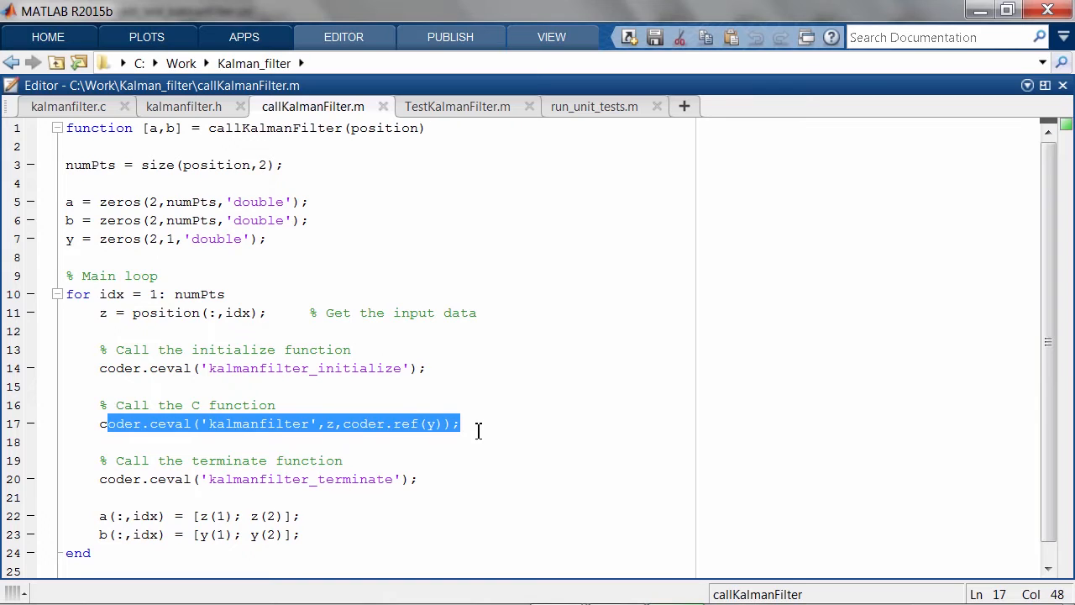
left_click(477, 423)
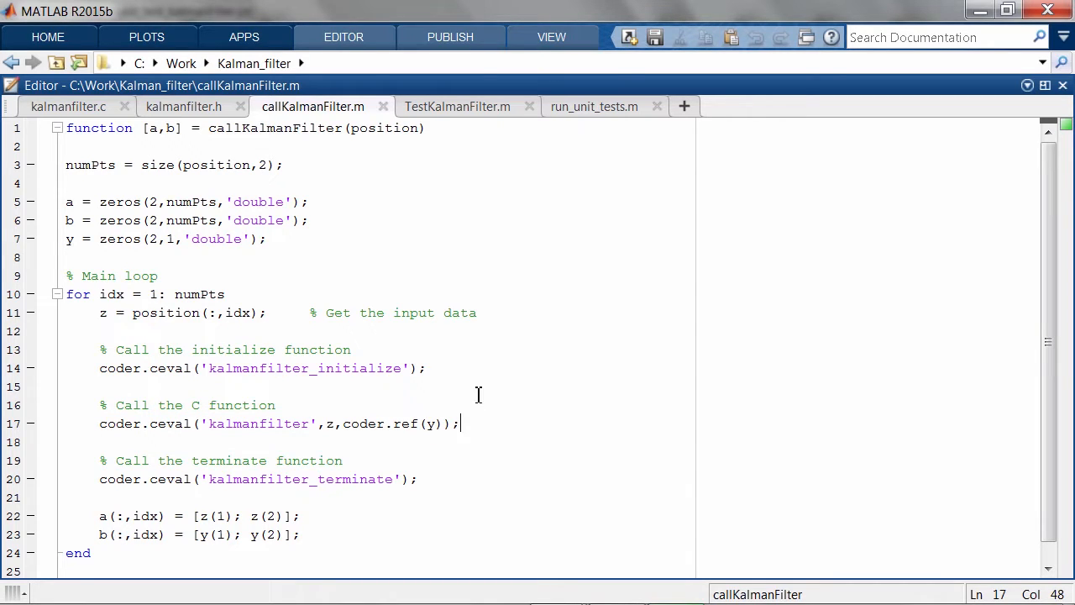
Step: Inspect TestKalmanFilter's tolerance and maximum-error checks, then load the unit_test_kalmanFilter Coder project
left_click(457, 106)
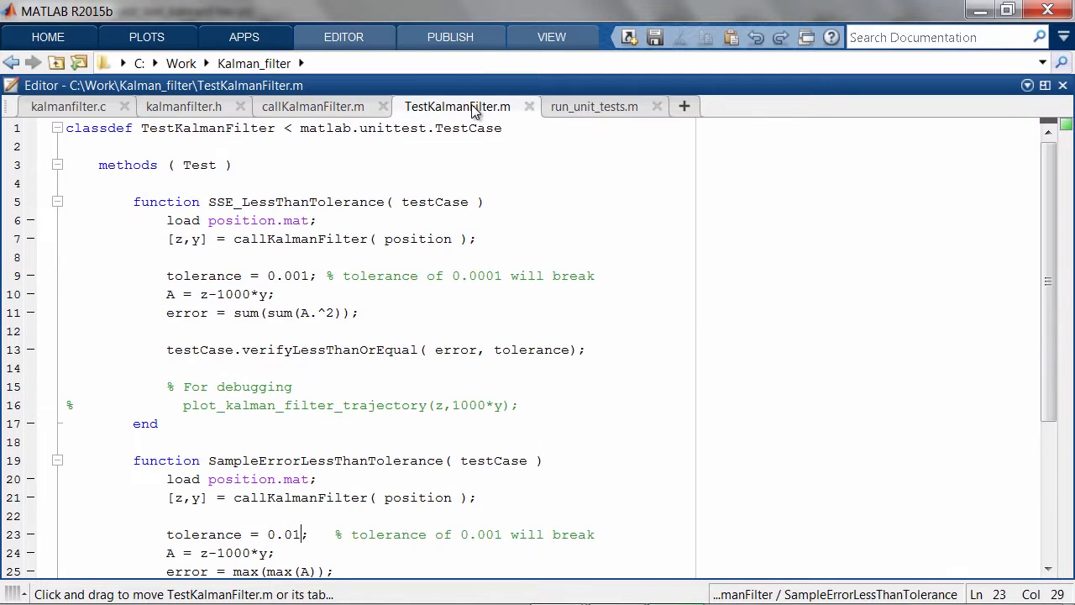
double_click(209, 128)
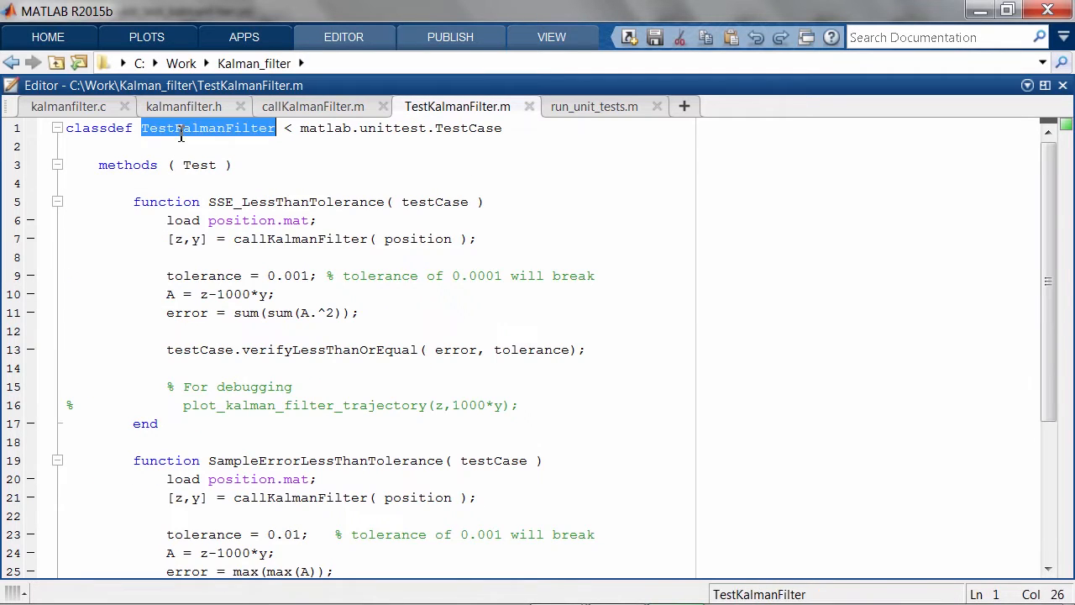
mouse_move(296, 205)
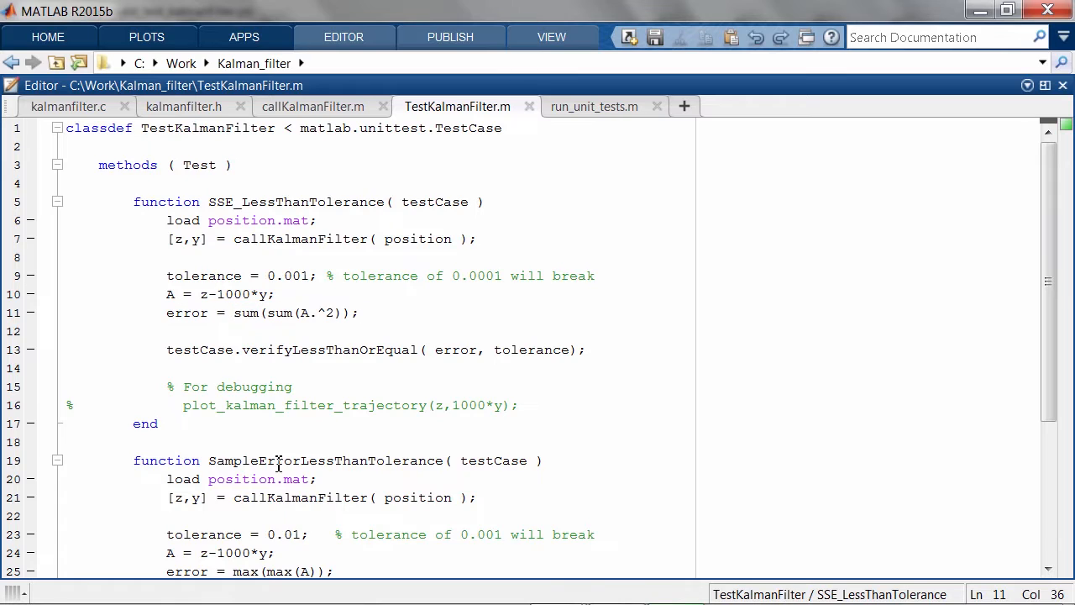
double_click(326, 461)
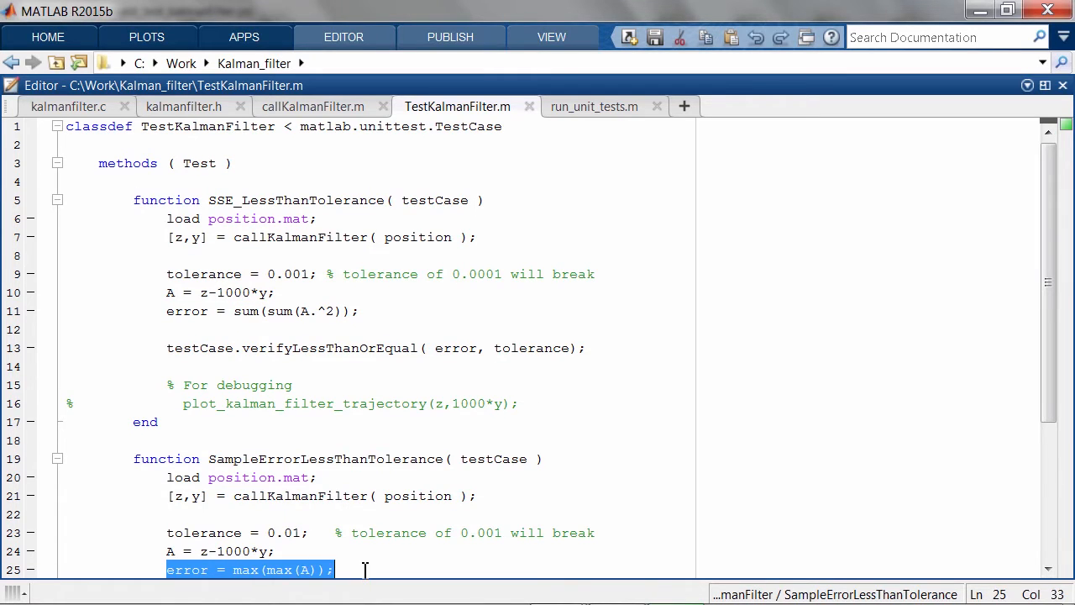
double_click(195, 274)
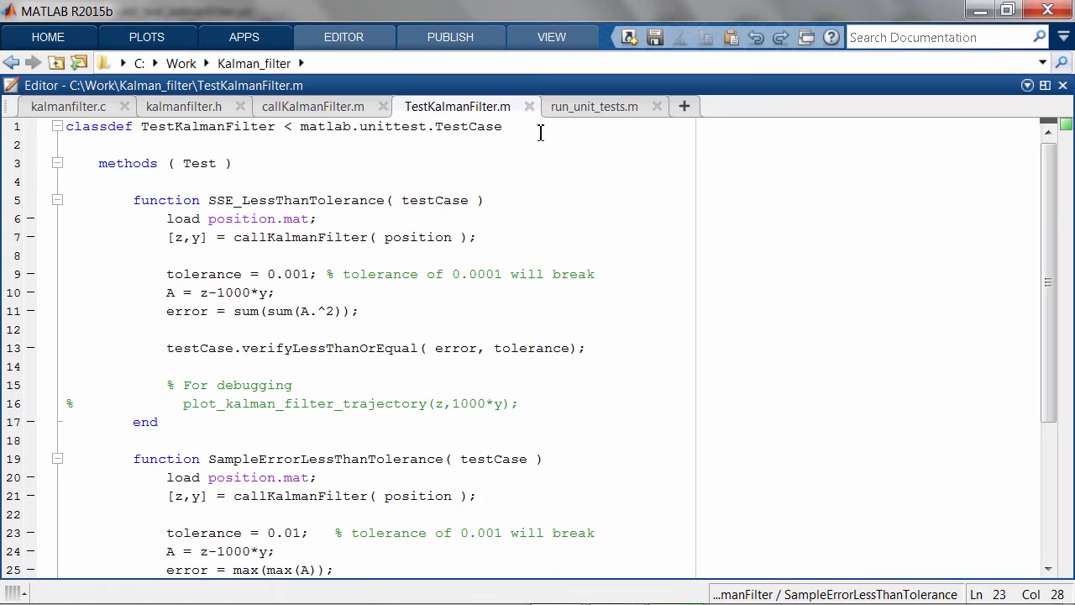
left_click(595, 106)
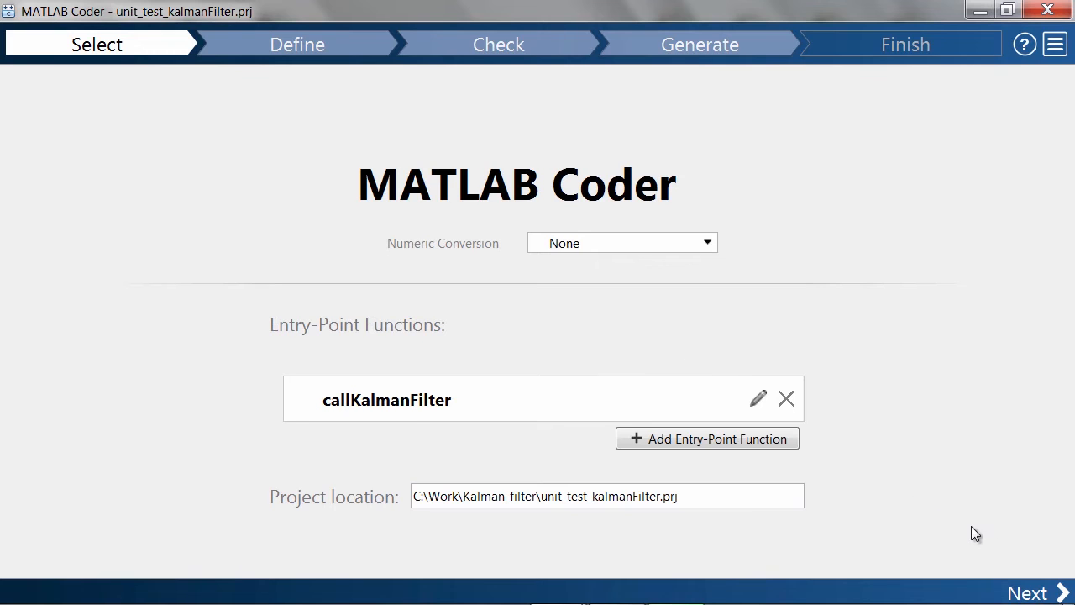
Step: Step past input types, generate the callKalmanFilter MEX, and bring up Verify Code with run_unit_tests
left_click(1028, 592)
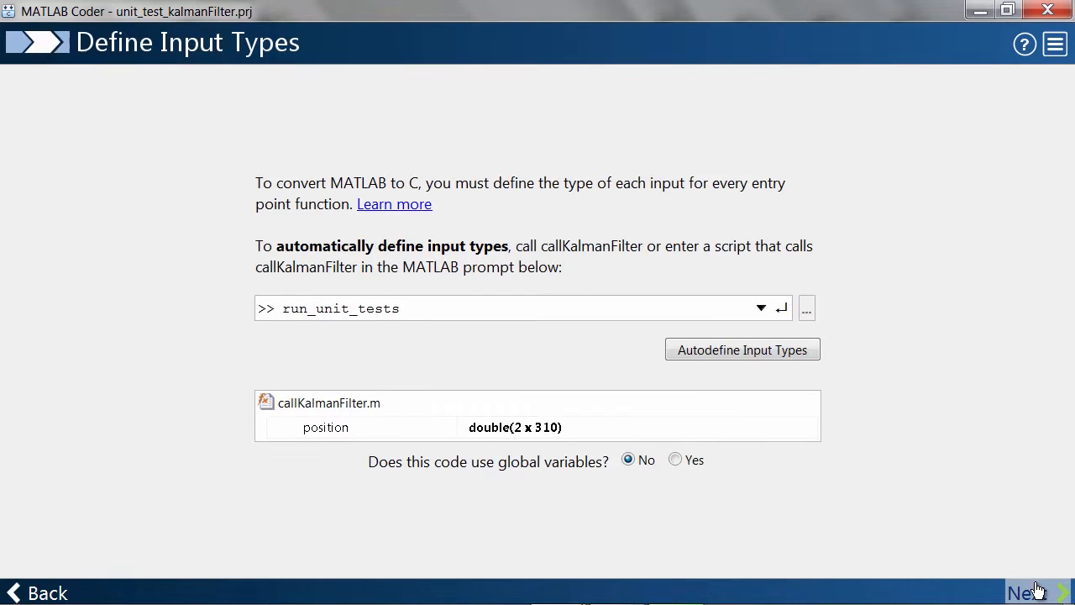
left_click(1025, 592)
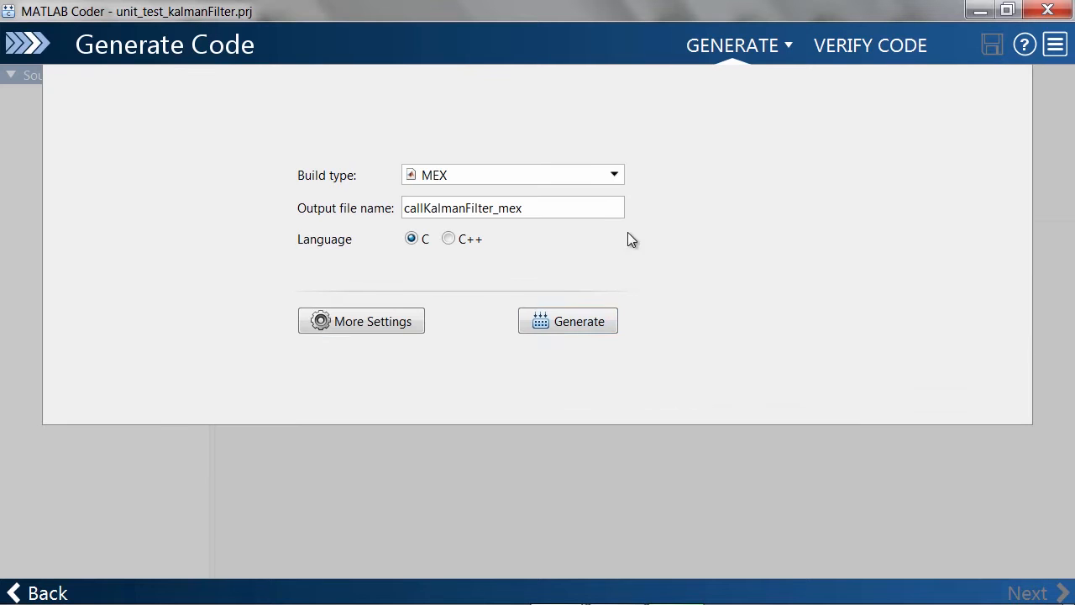
left_click(568, 321)
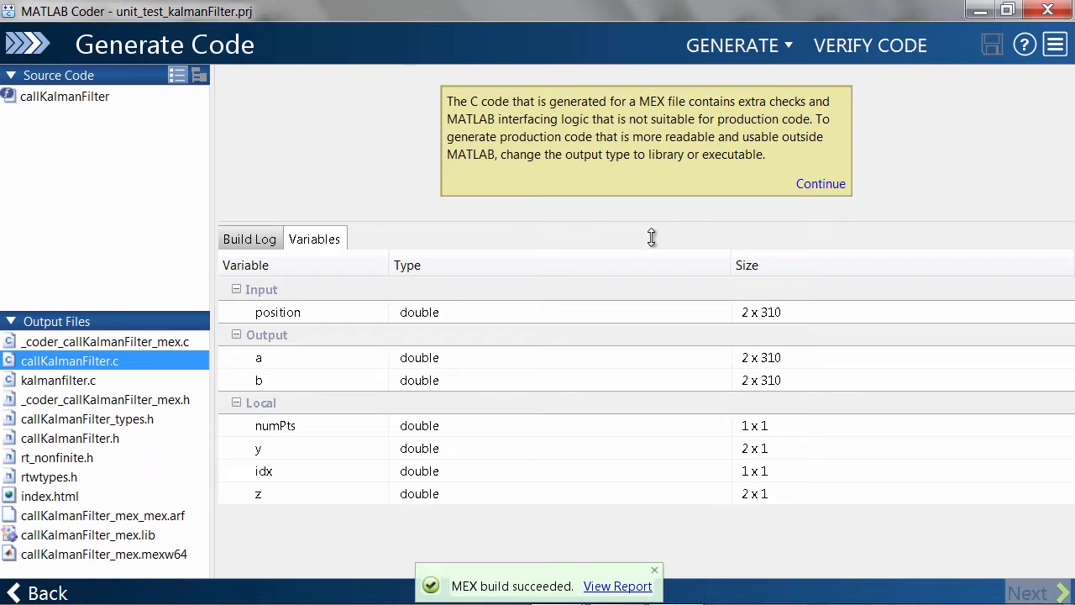
left_click(871, 46)
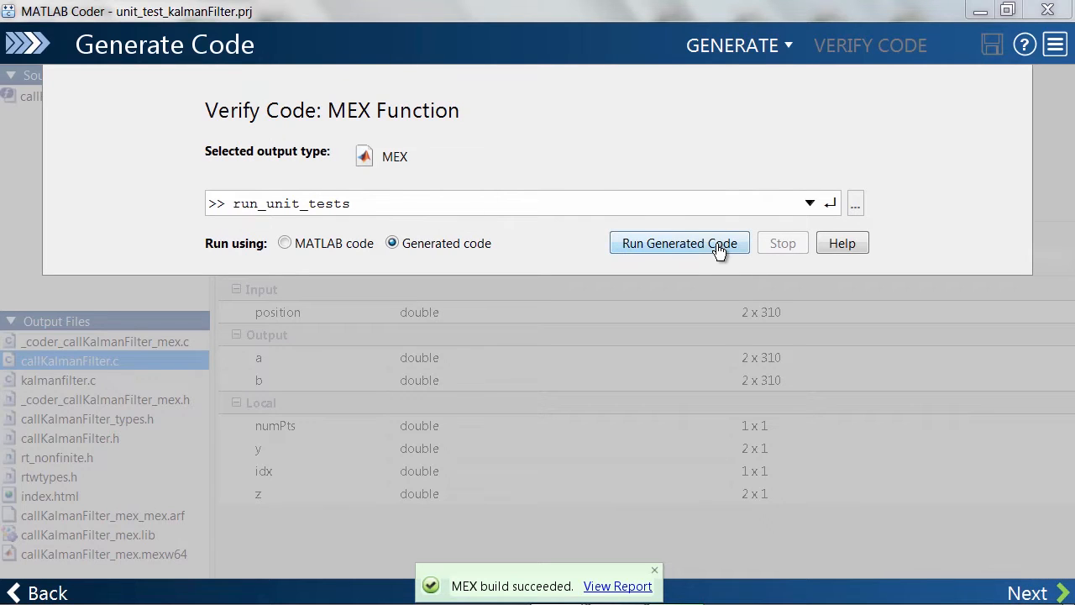
Step: Run the generated MEX against run_unit_tests for 2 passed, 0 failed, then return to the editor
left_click(678, 242)
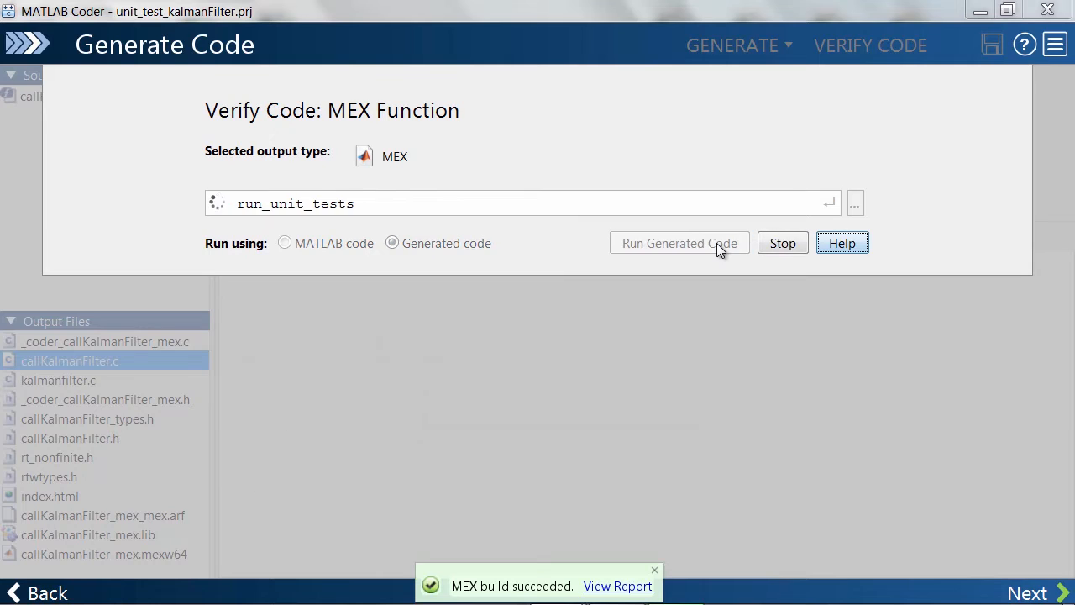
left_click(679, 242)
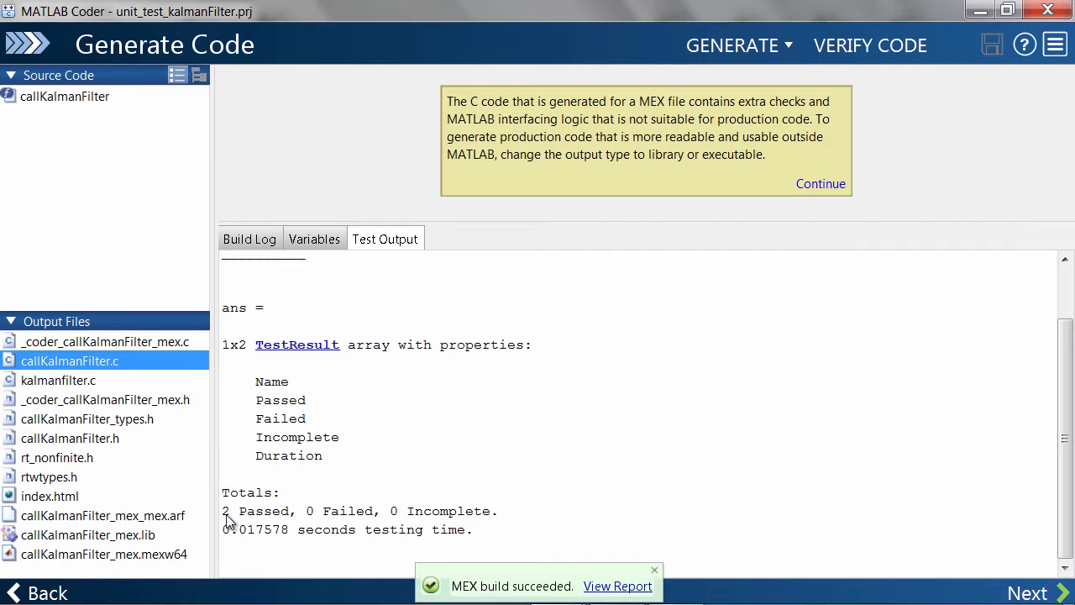
double_click(256, 511)
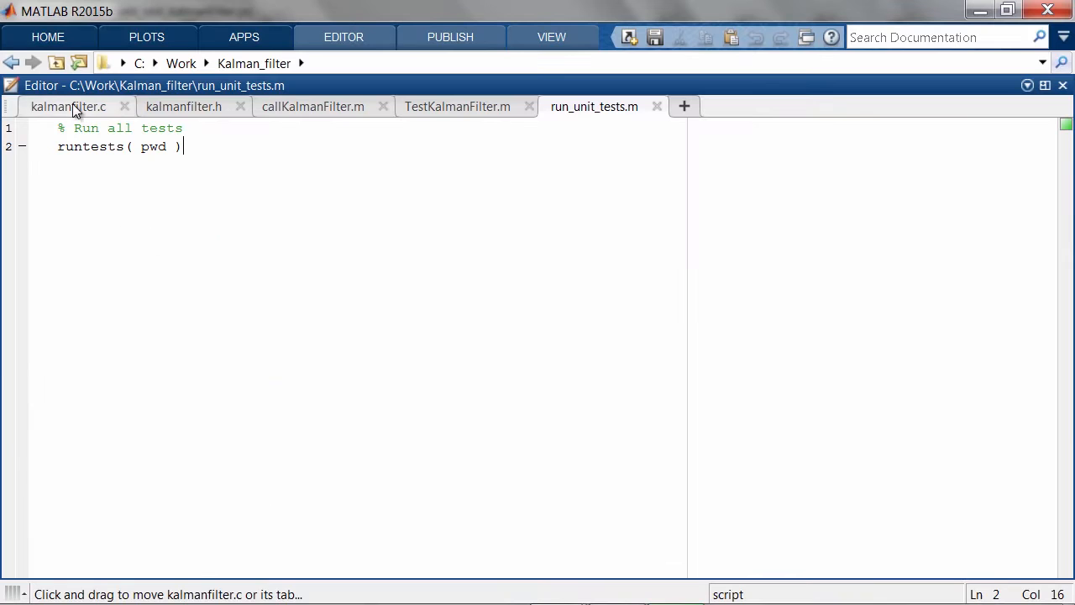
Step: Inject a '* 1.1' output error into kalmanfilter.c and show TestKalmanFilter beside the Command Window
left_click(67, 106)
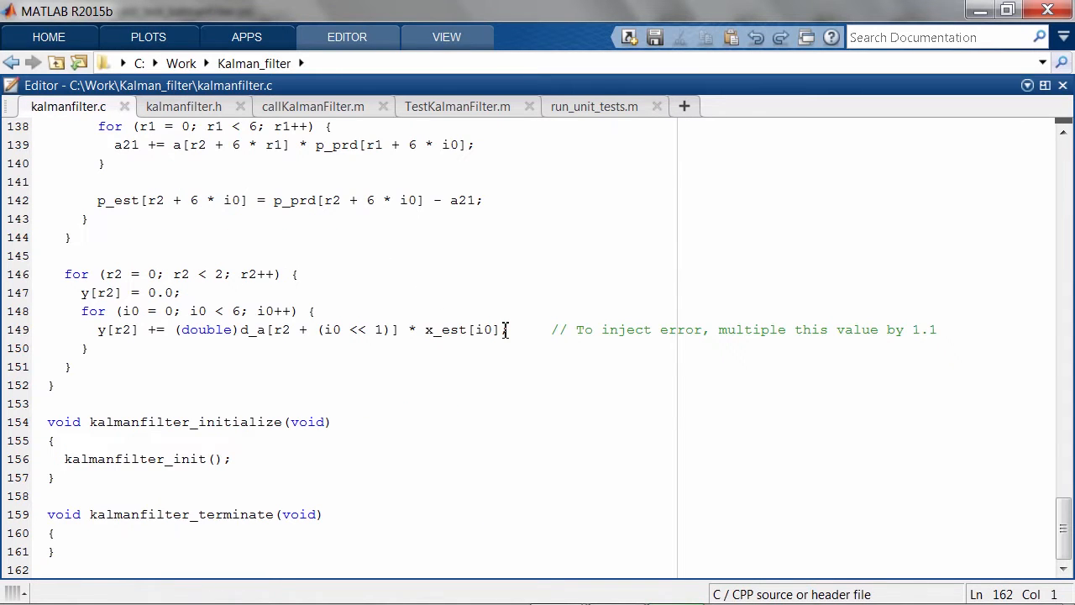
type("* 1.1")
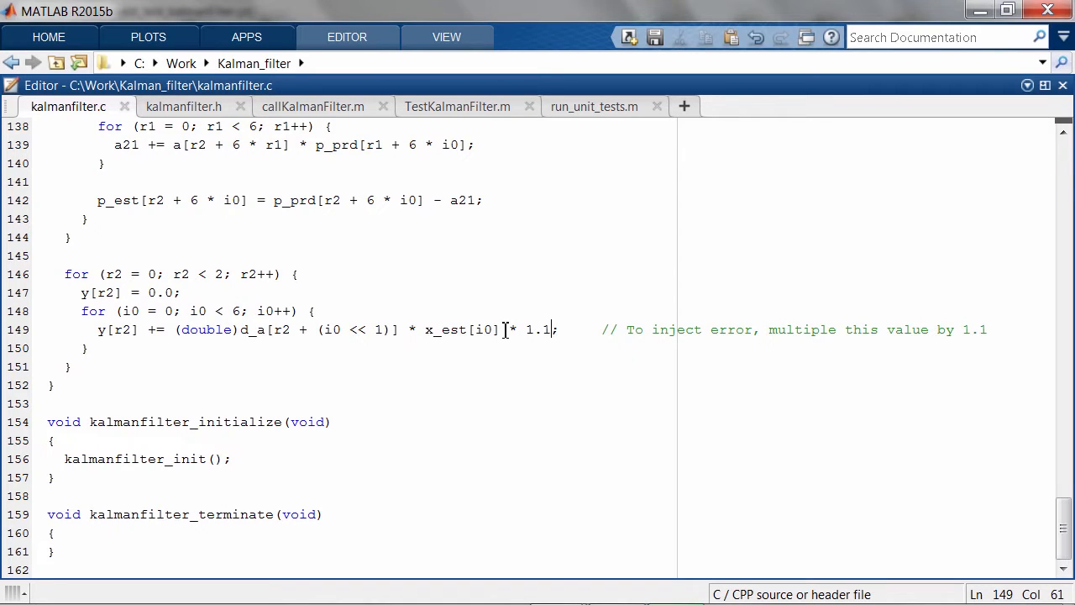
left_click(457, 105)
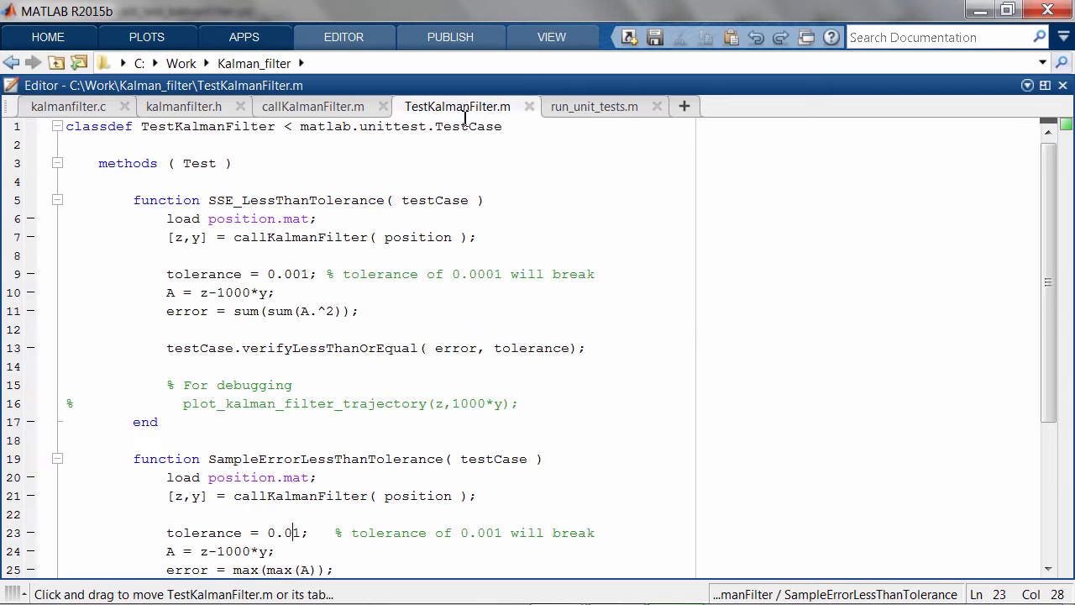
double_click(296, 200)
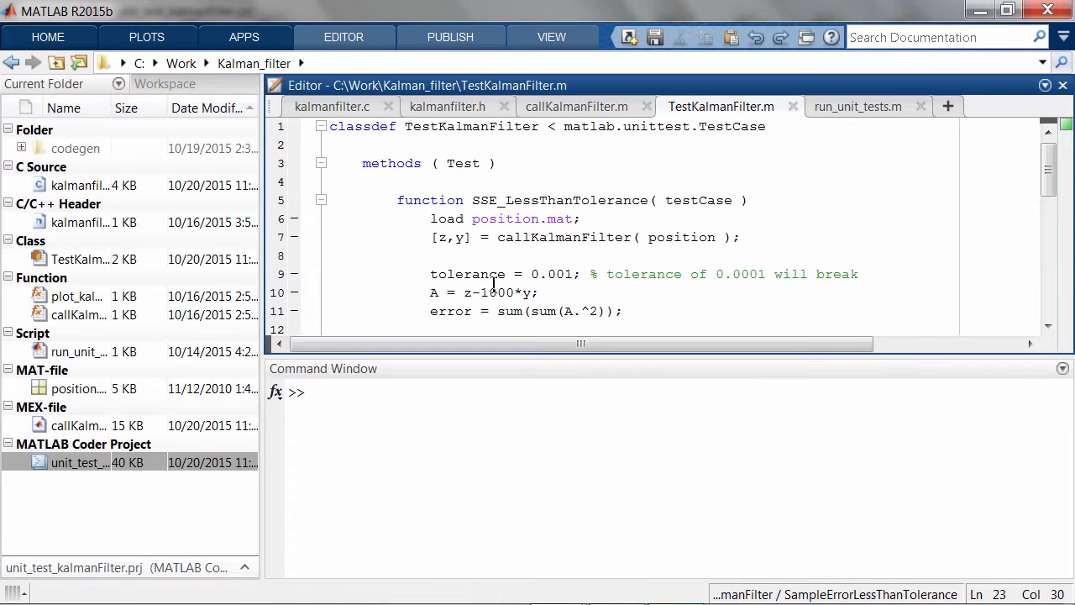
Step: Clear mex, rerun the unit tests on the generated MEX, and read the diagnostics showing both tests fail
type("clear mex")
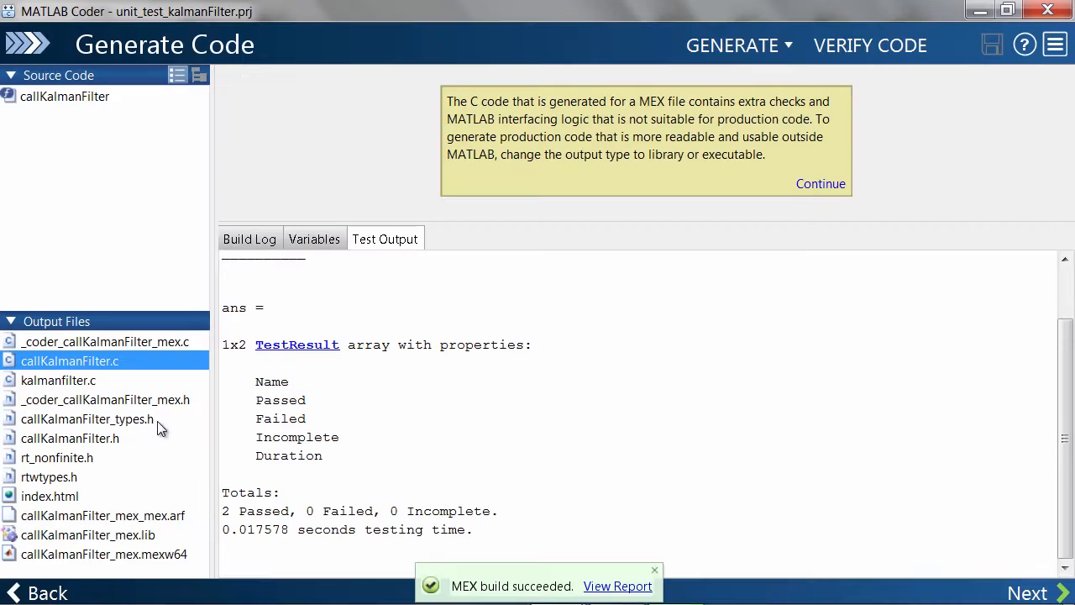
left_click(871, 46)
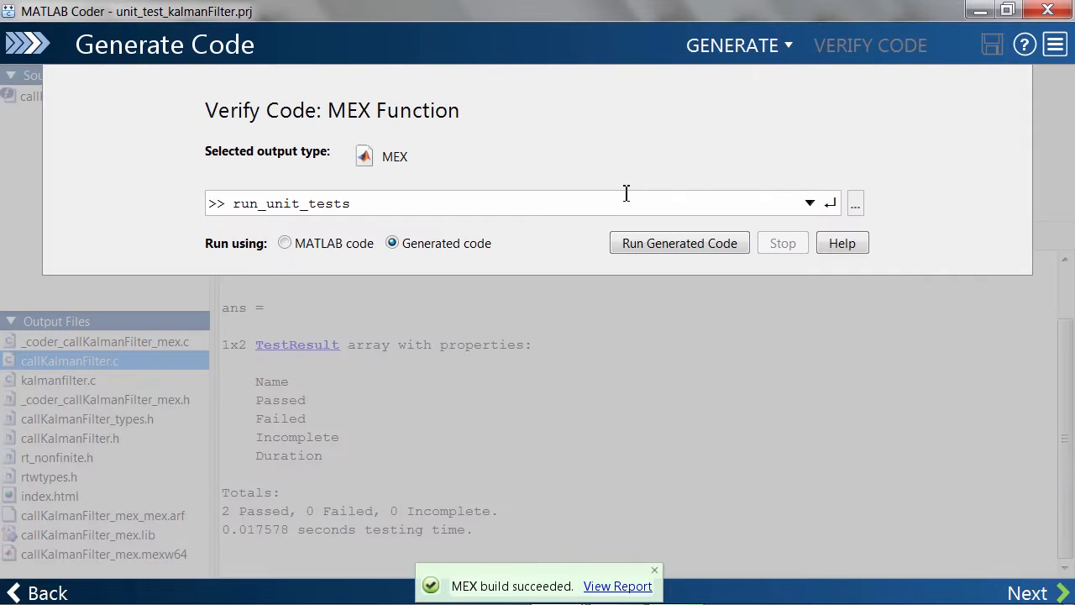
left_click(679, 242)
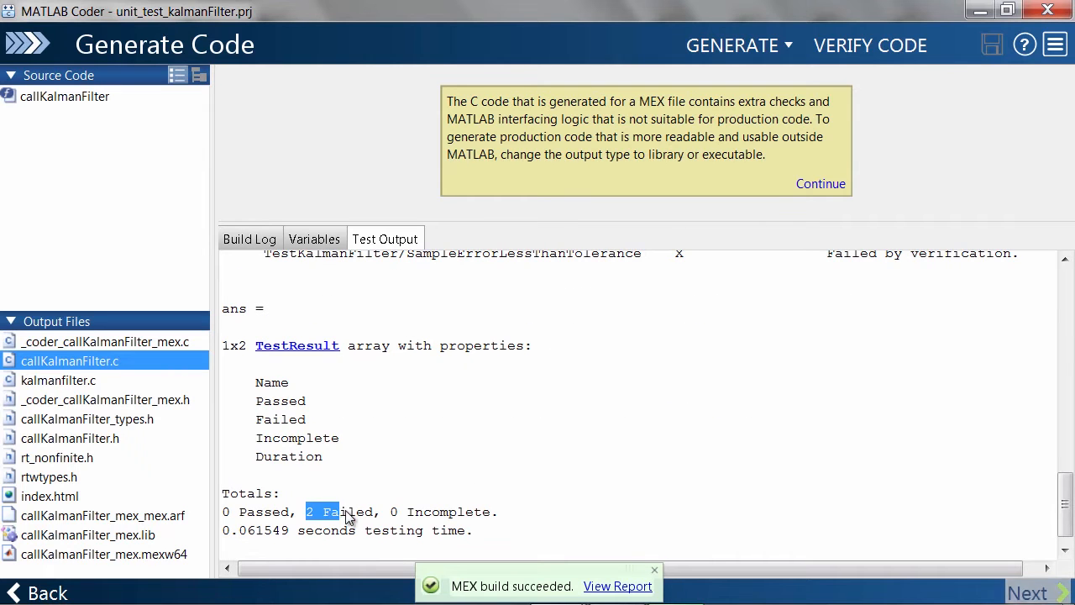
scroll("down", 3)
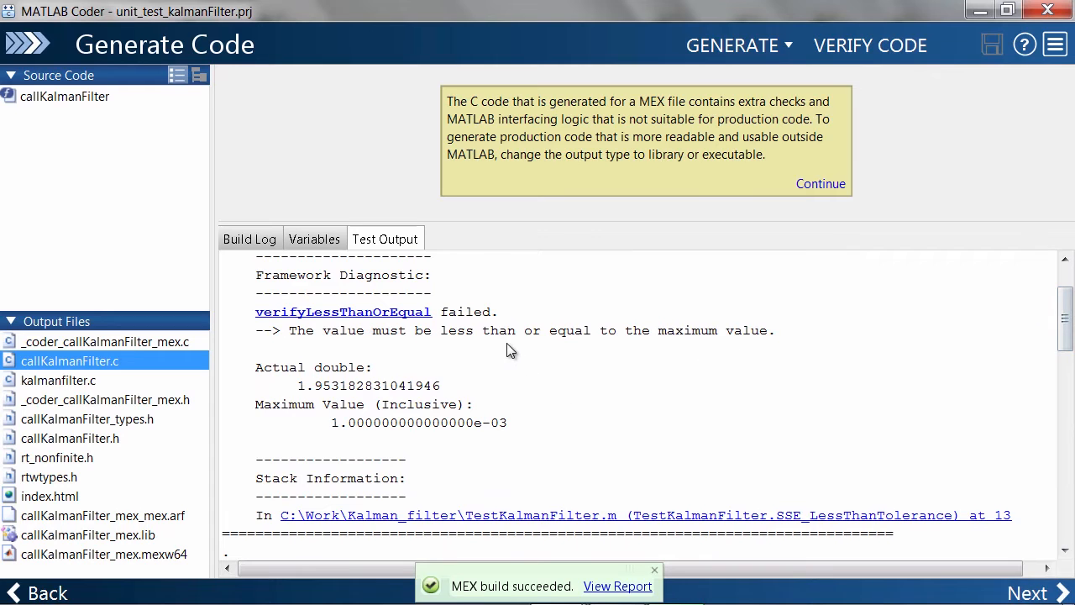
scroll("down", 3)
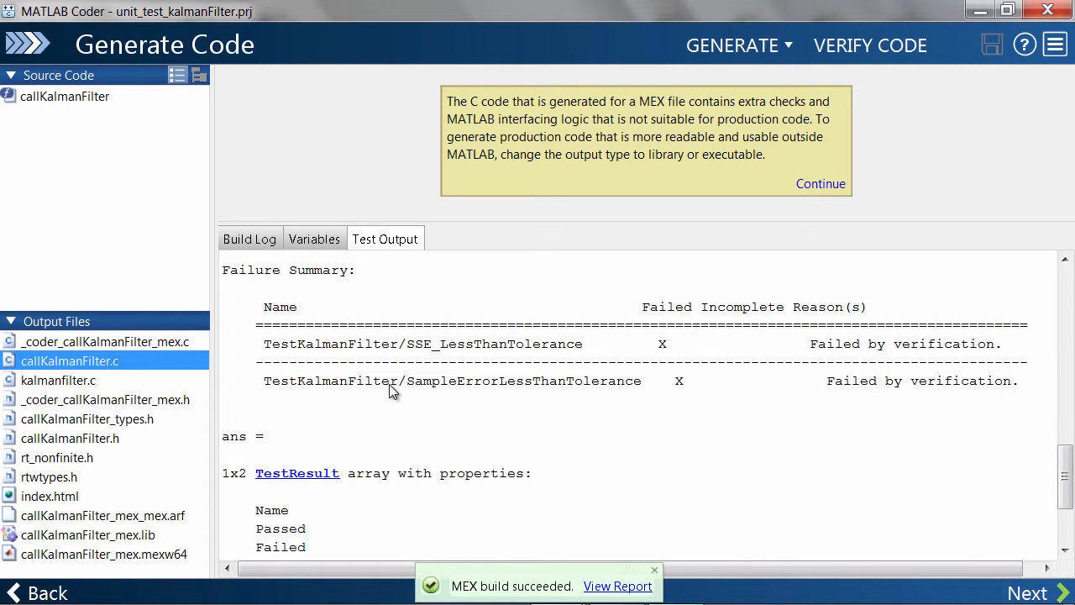
mouse_move(393, 389)
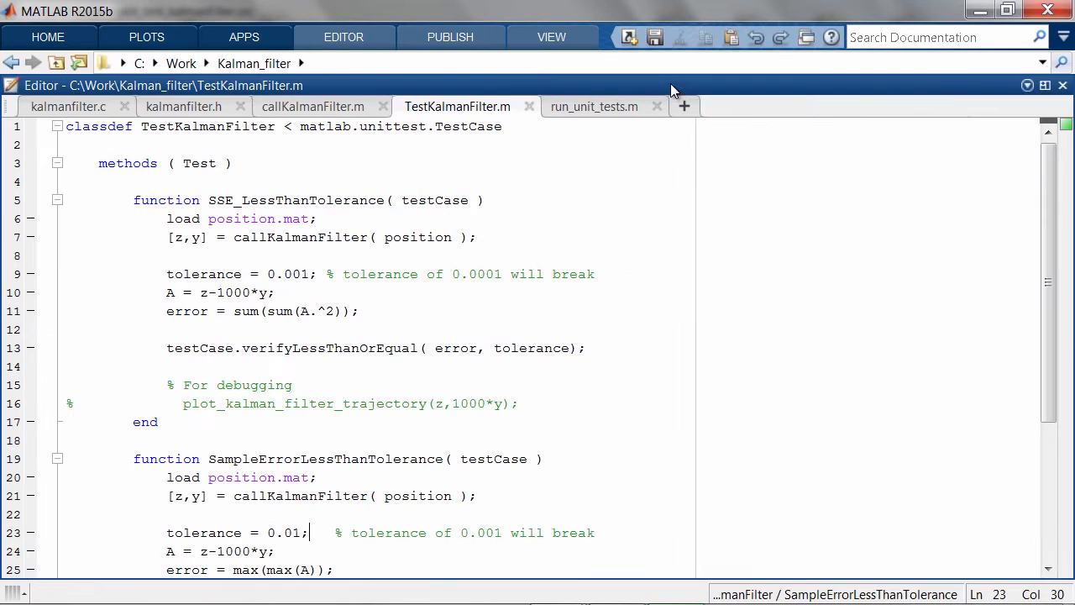
Step: Return to the Coder project and rerun the generated-code verification with the trajectory plot enabled
left_click(439, 404)
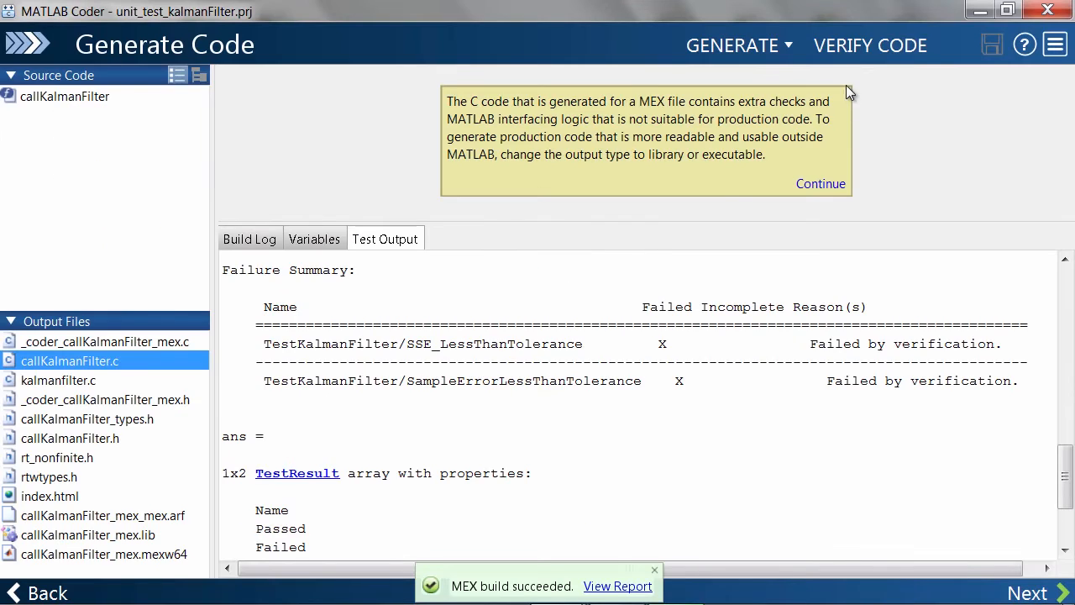
left_click(870, 44)
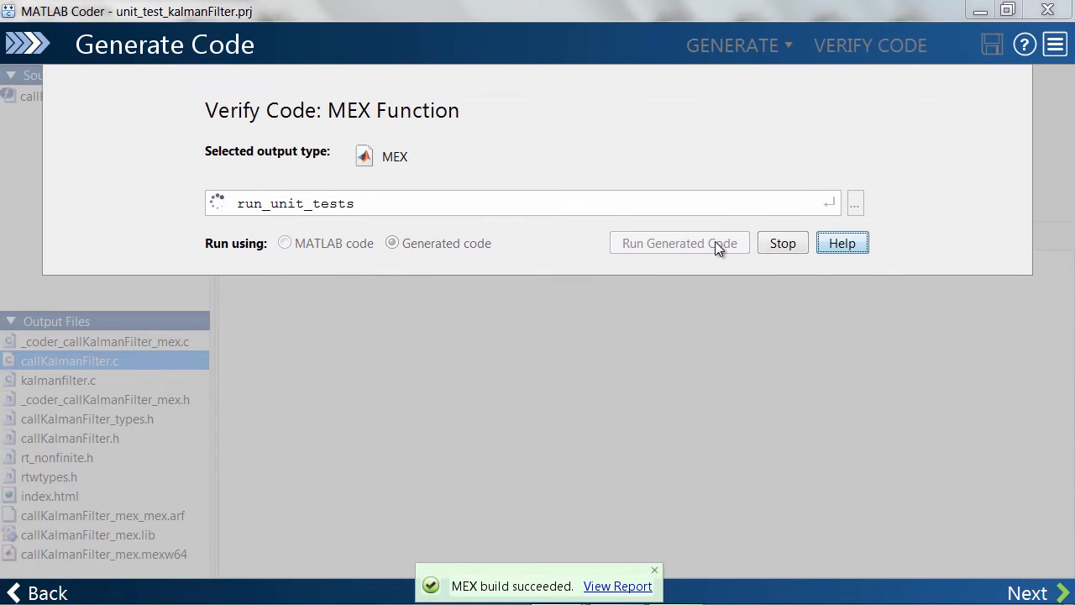
left_click(679, 242)
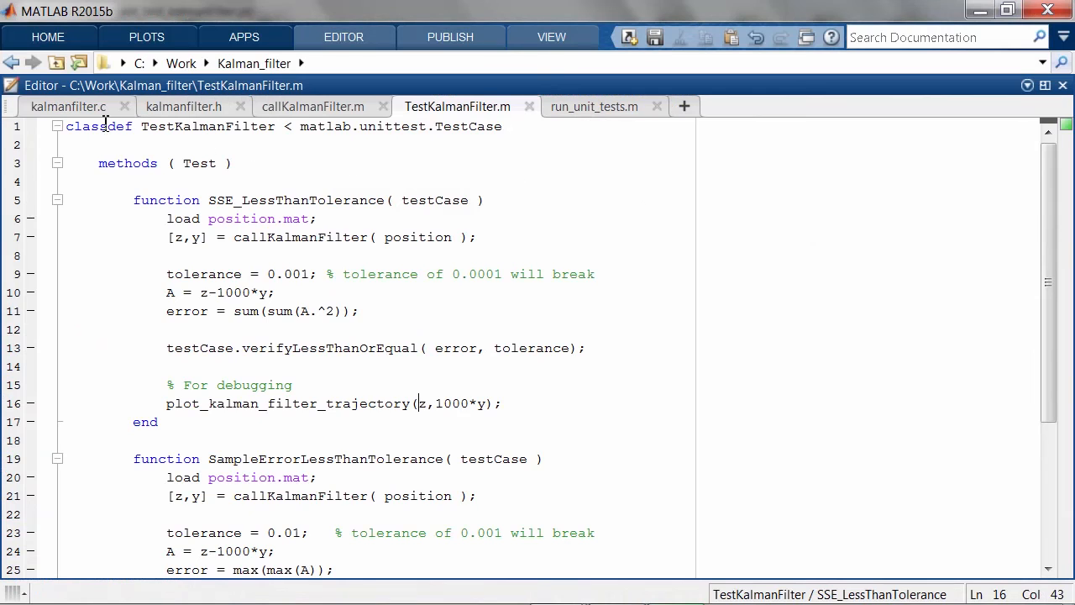
Step: Rerun run_unit_tests on the generated MEX and confirm the totals show 2 passed, 0 failed
left_click(70, 106)
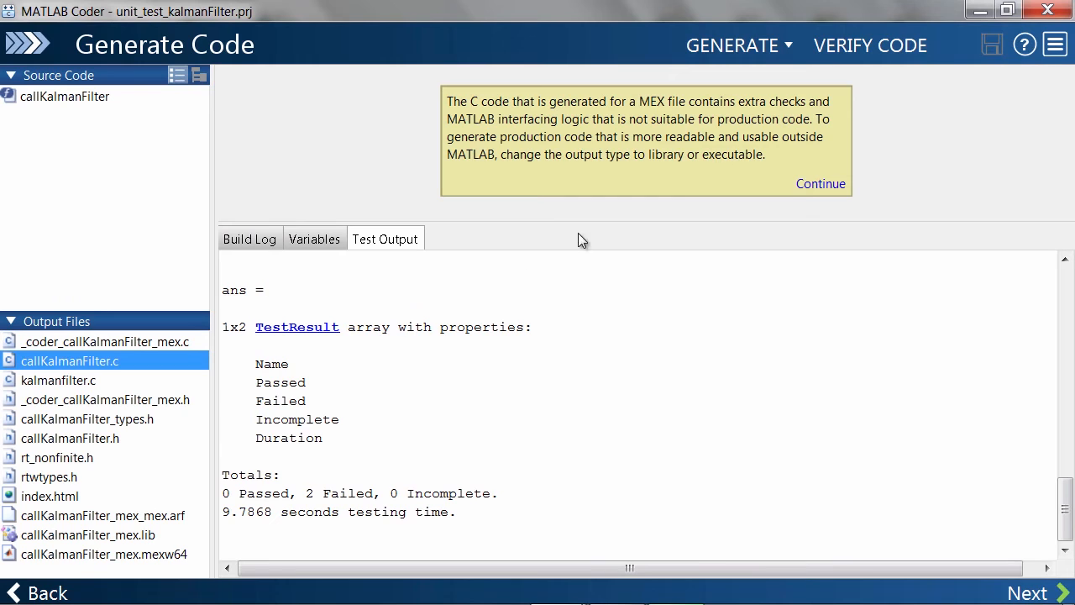
left_click(871, 43)
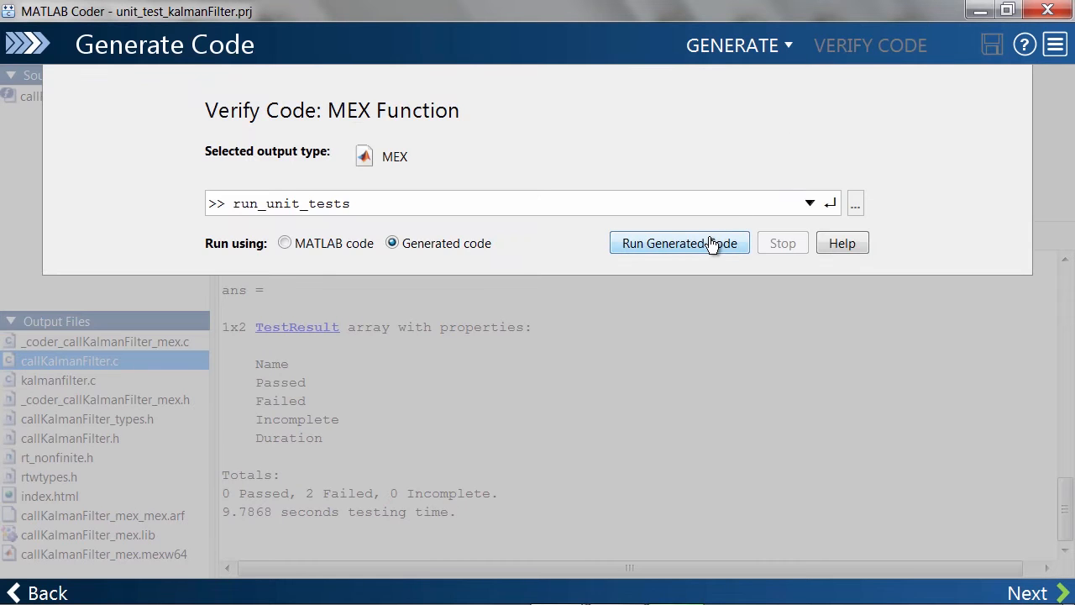
left_click(679, 242)
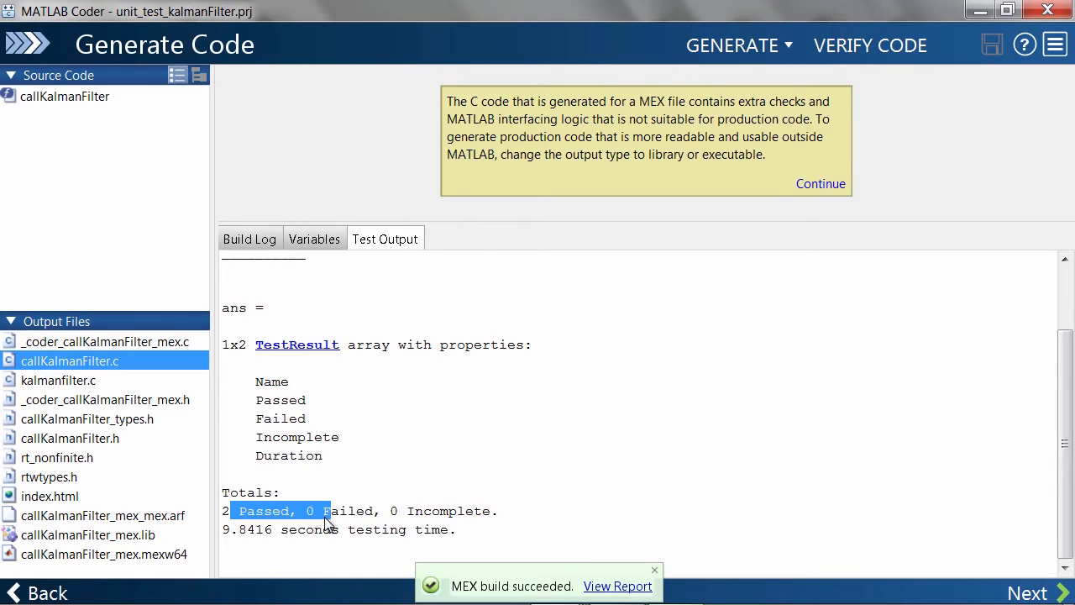
left_click(732, 43)
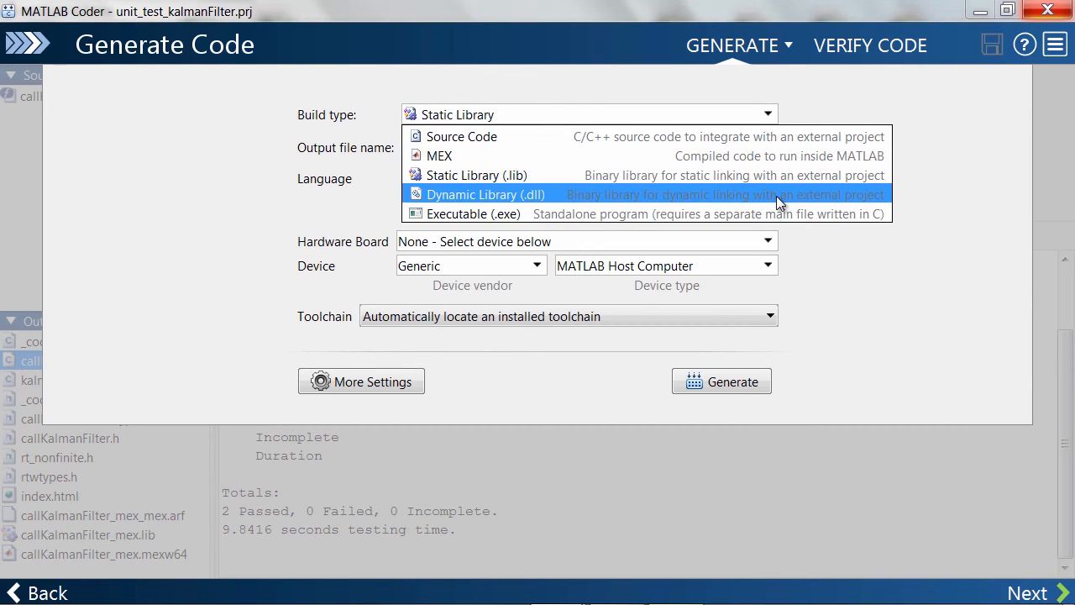
Step: Switch the build type to Static Library, generate it, and run run_unit_tests via SIL execution
left_click(476, 175)
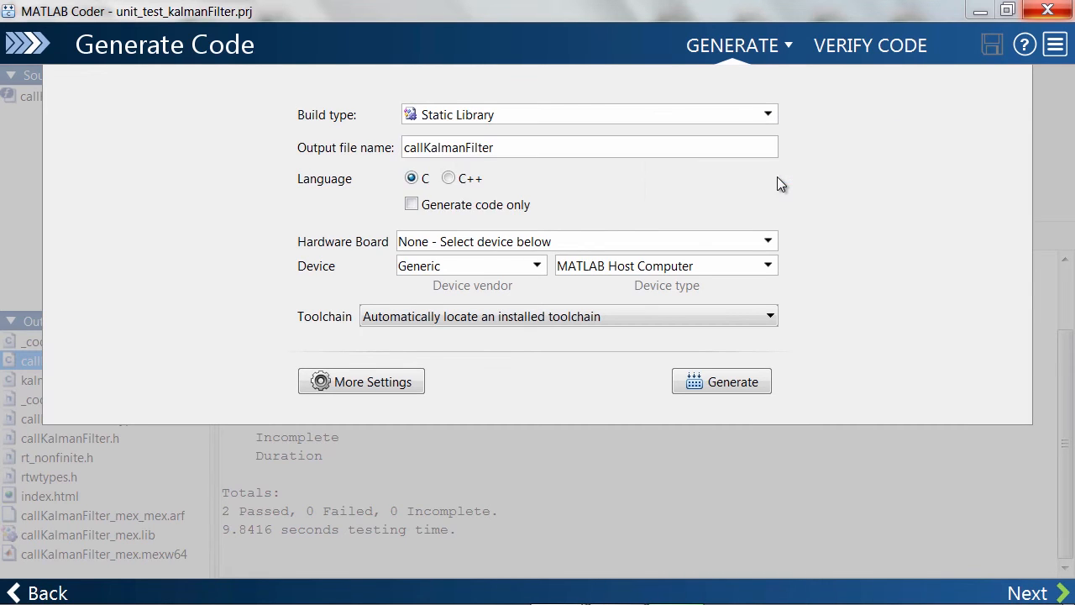
left_click(870, 44)
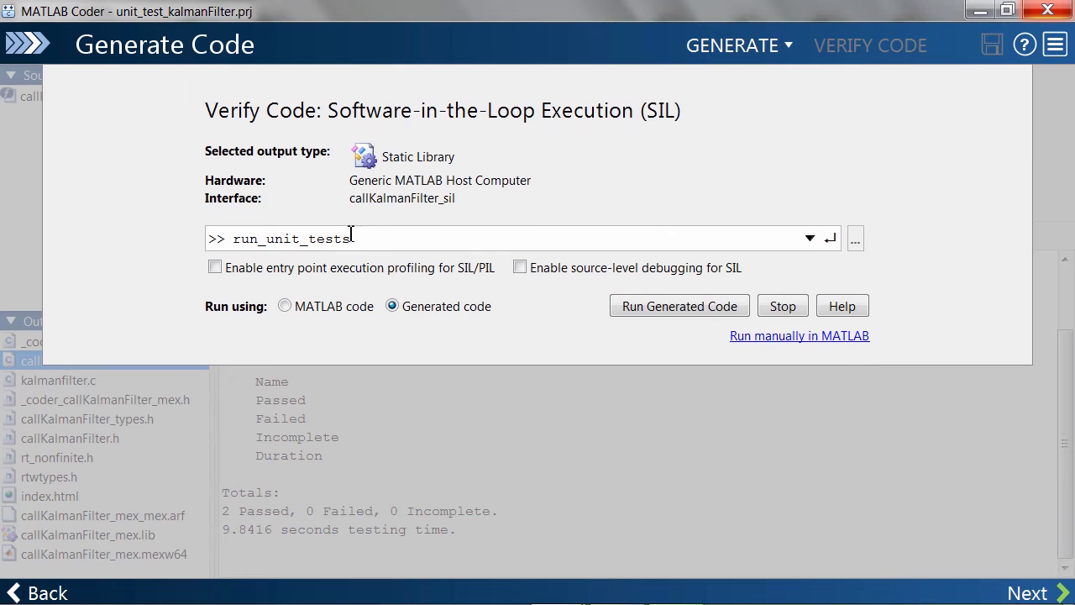
left_click(679, 306)
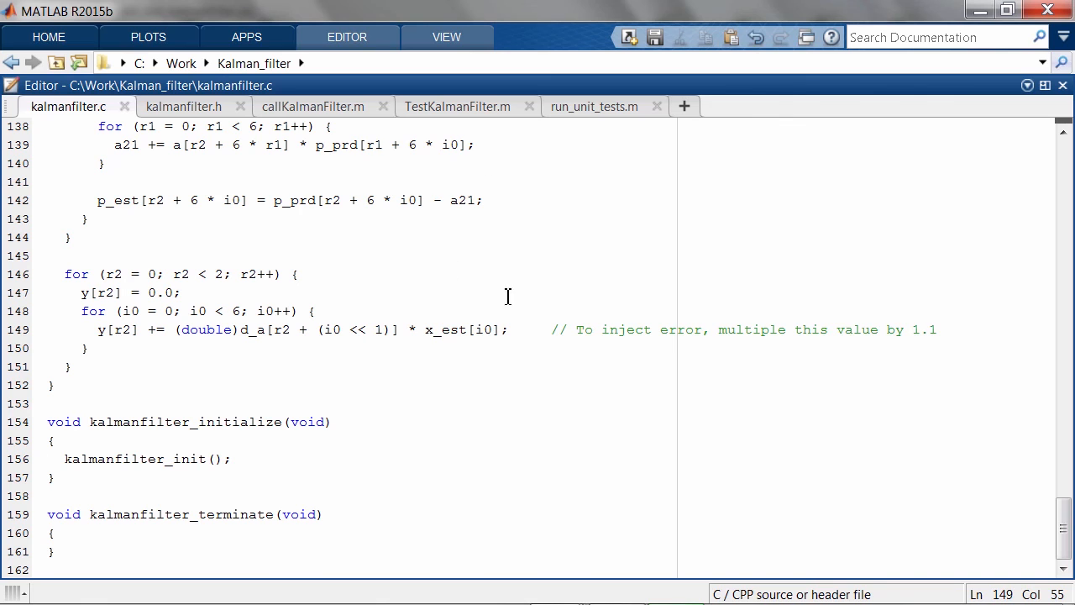
Step: Inject a '* 1.5' output error into kalmanfilter.c, clear mex, and restart SIL verification
type("* 1.5")
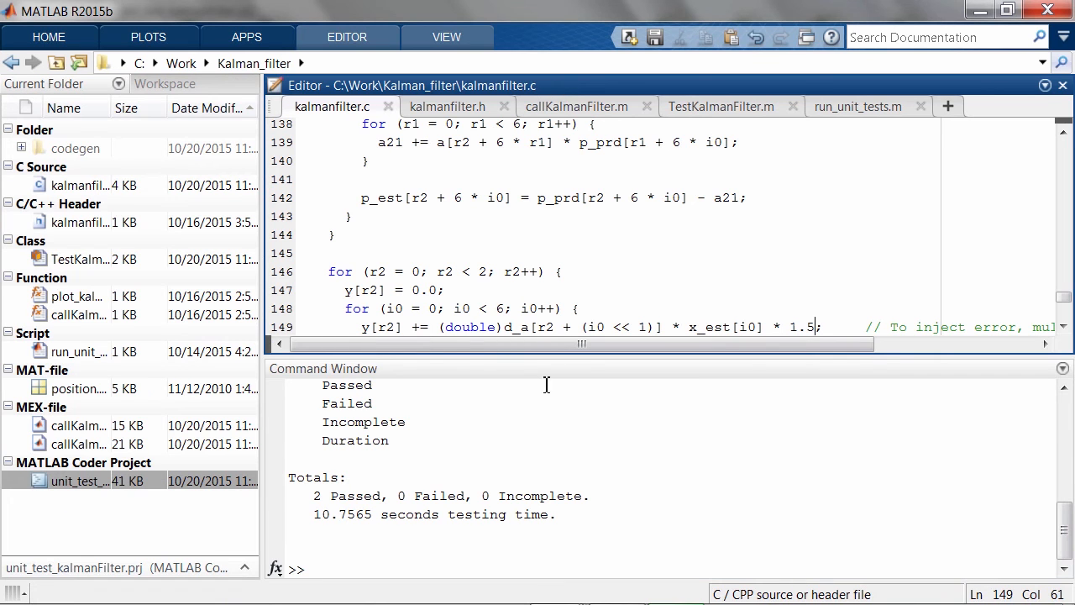
type("clear me")
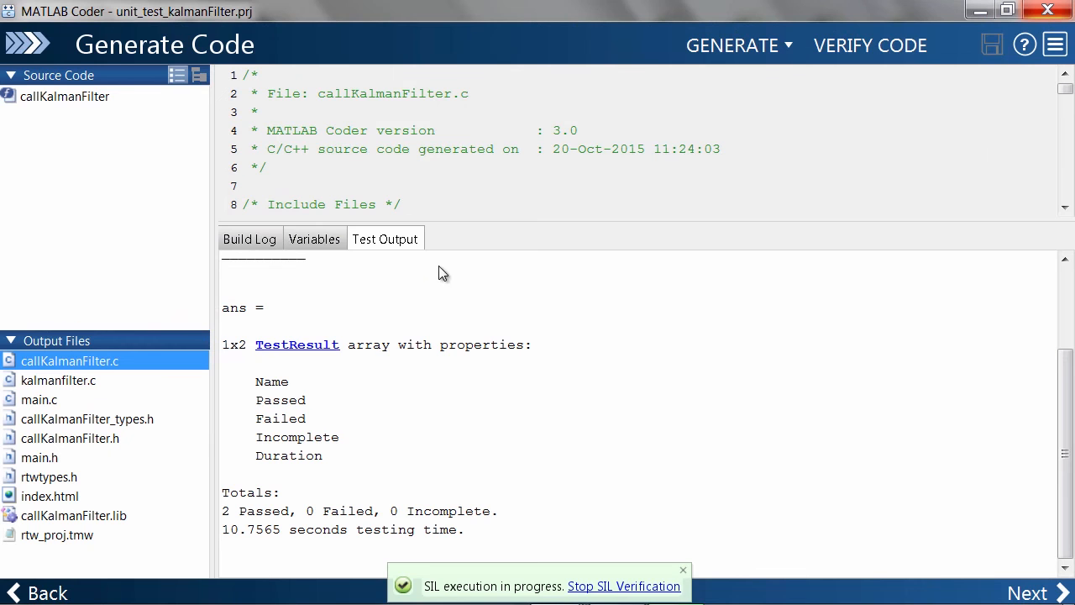
left_click(870, 44)
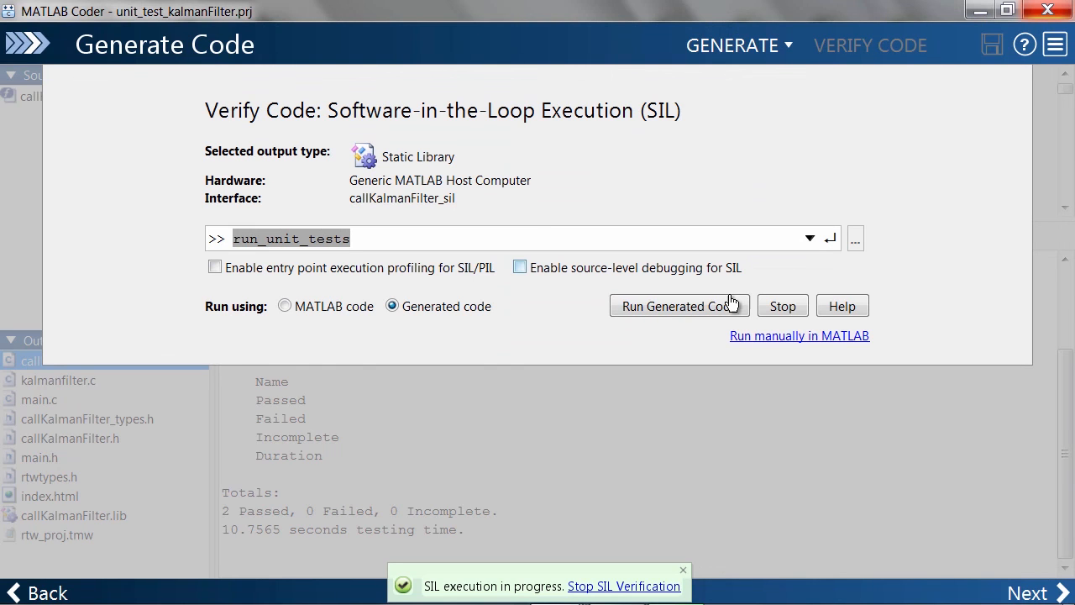